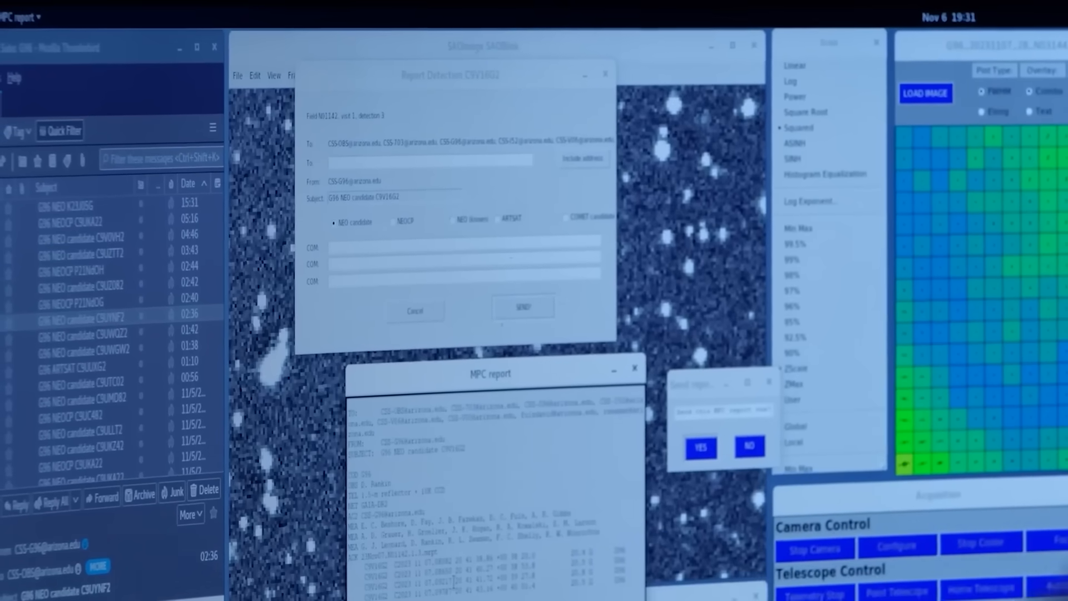
Step: Confirm sending the MPC report for NEO candidate C9V1602
left_click(699, 448)
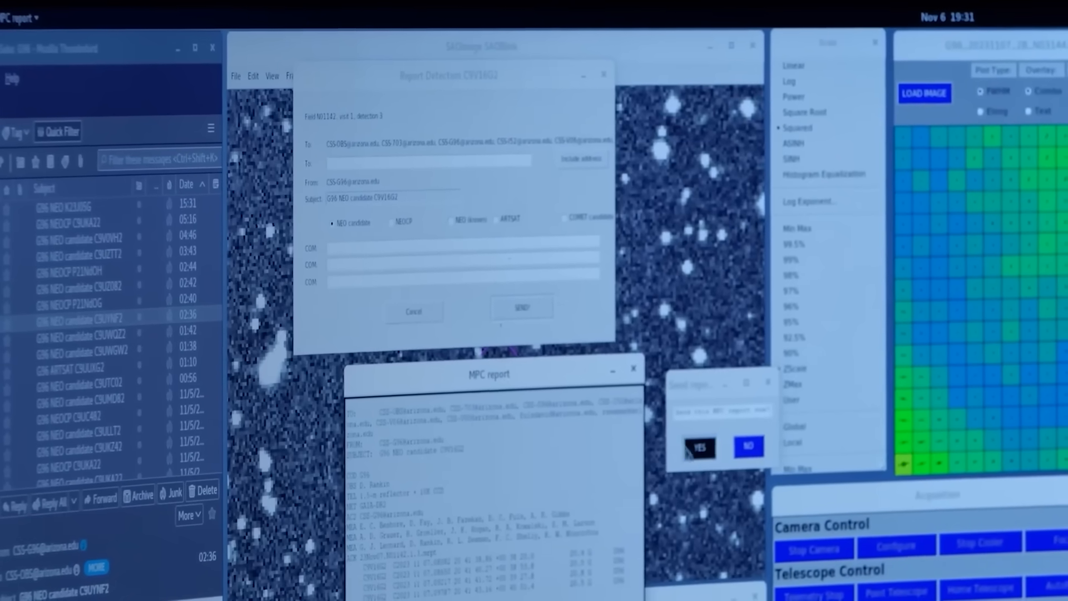